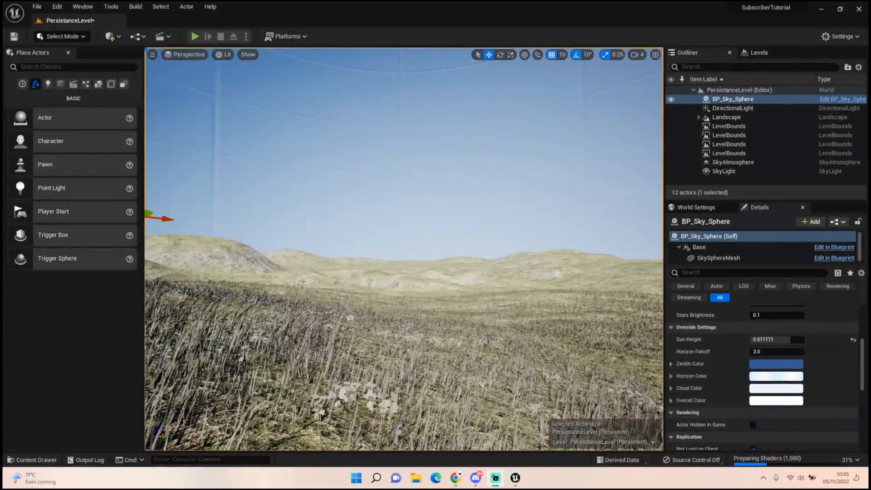
pyautogui.moveTo(414, 228)
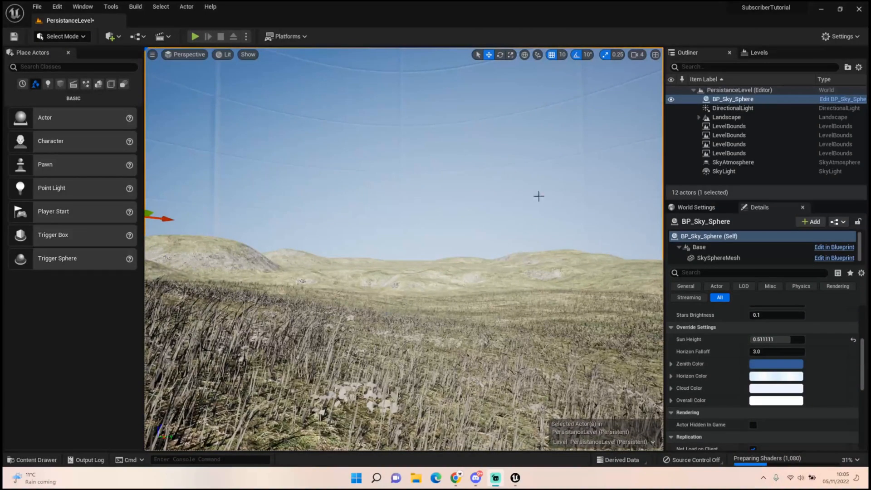
pyautogui.moveTo(283, 278)
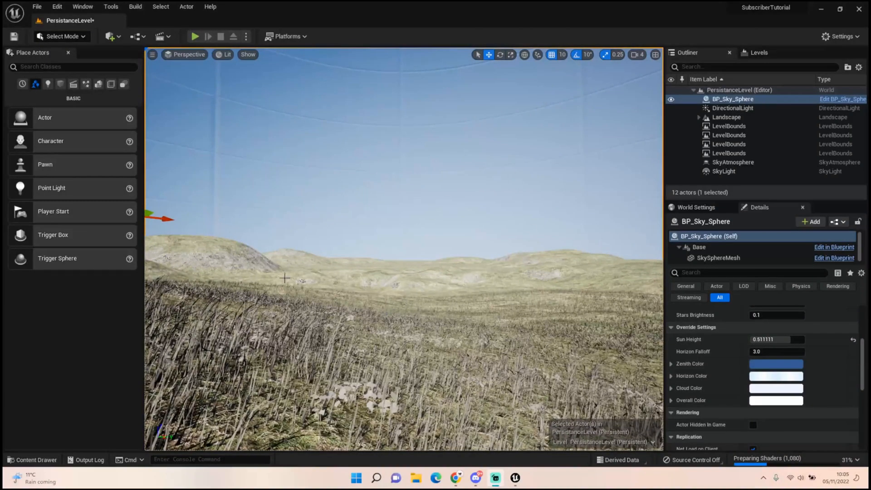
pyautogui.moveTo(41, 466)
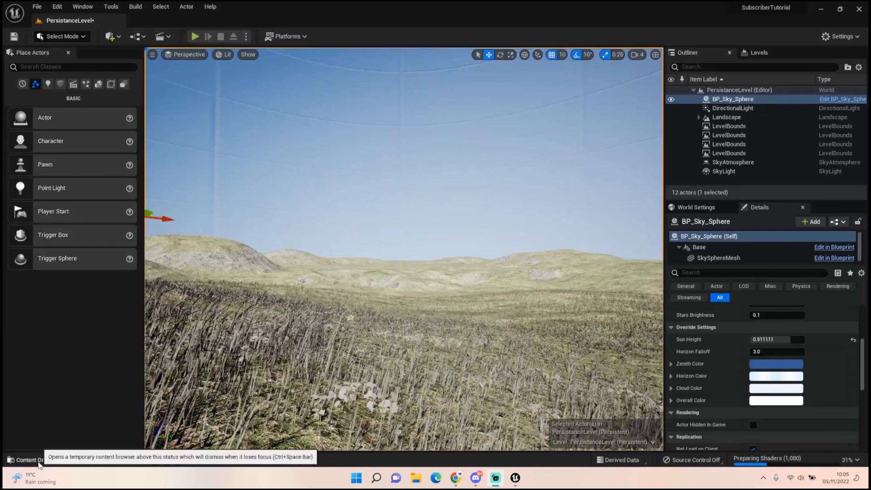
# Step: Browse into the Brushify Foliage meshes folder and place S_Maple_Medium in the level
pyautogui.click(28, 459)
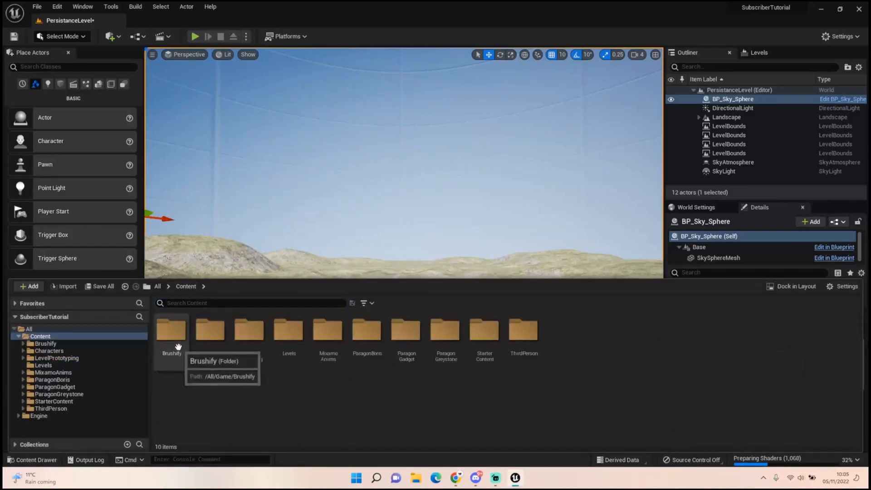
pyautogui.doubleClick(171, 331)
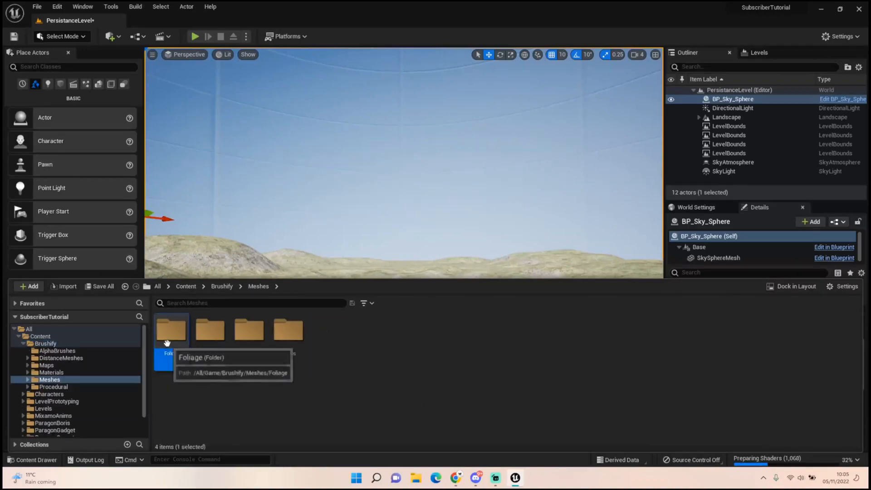
pyautogui.doubleClick(171, 329)
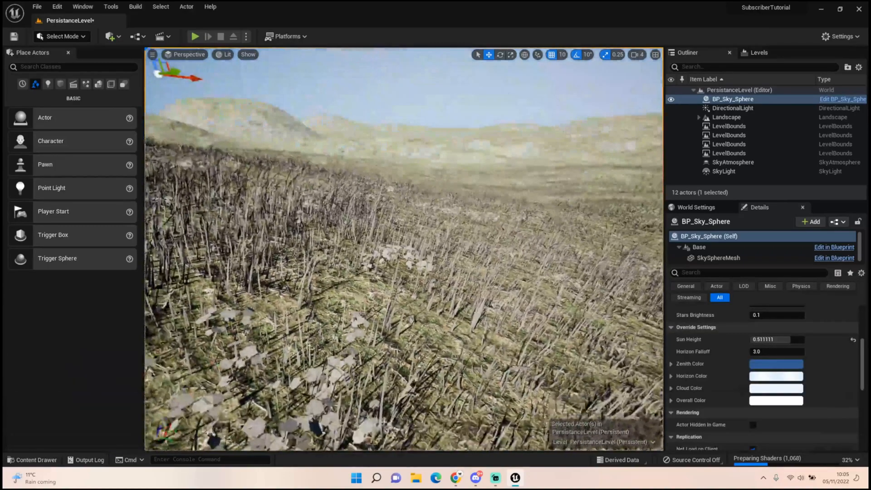
pyautogui.click(36, 460)
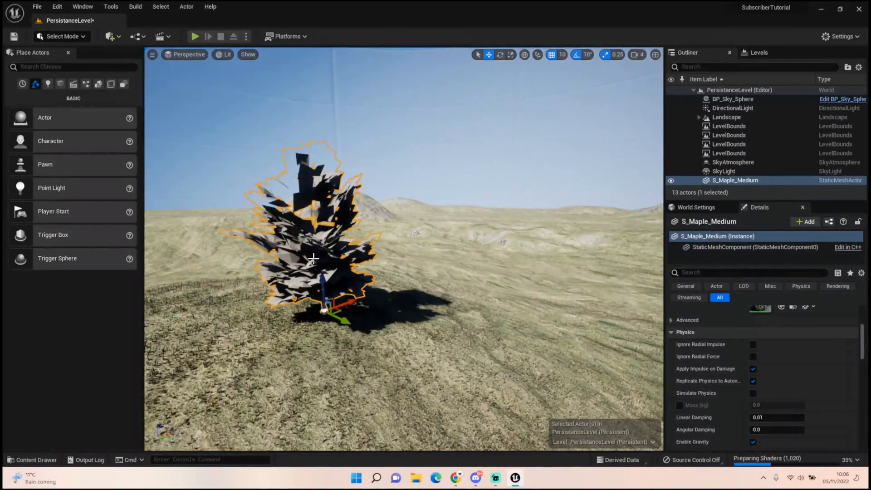
pyautogui.moveTo(435, 163)
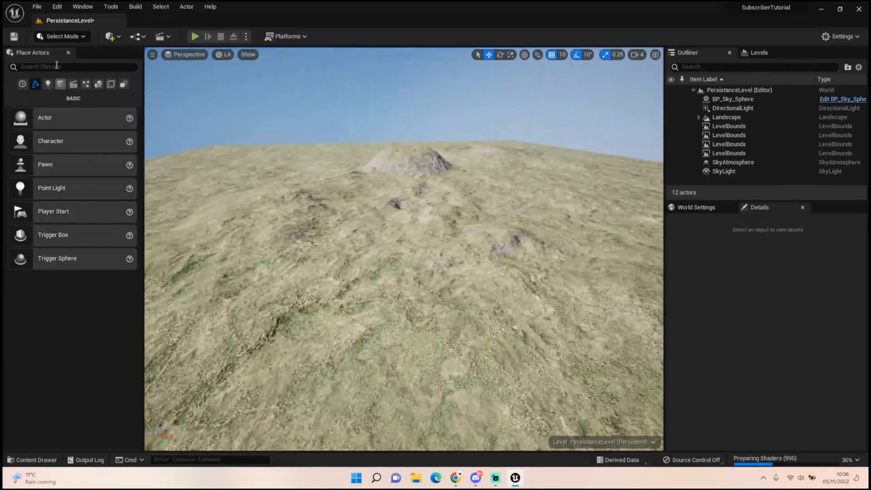
pyautogui.moveTo(60, 84)
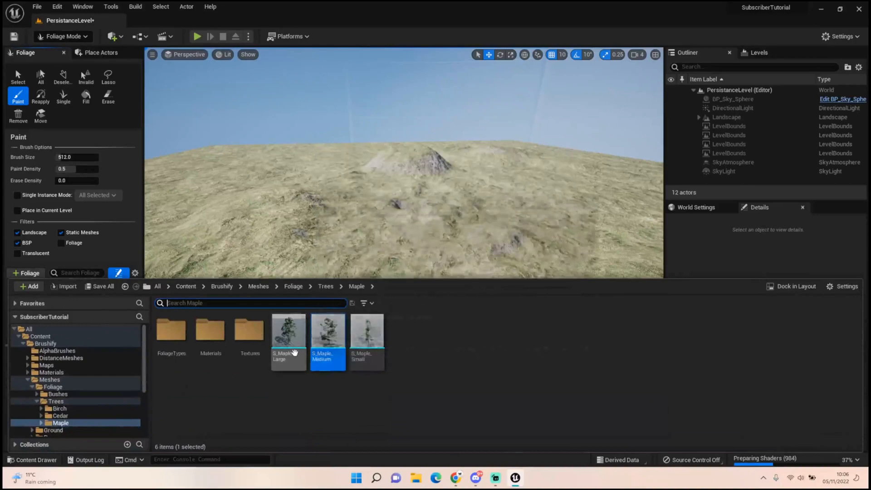
# Step: Add the large, medium and small maple meshes as foliage types and save their assets
pyautogui.click(367, 332)
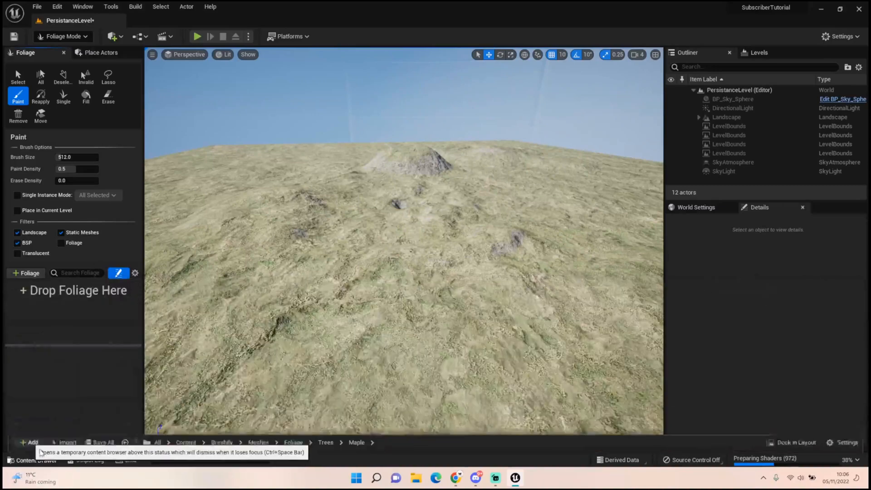
pyautogui.click(28, 459)
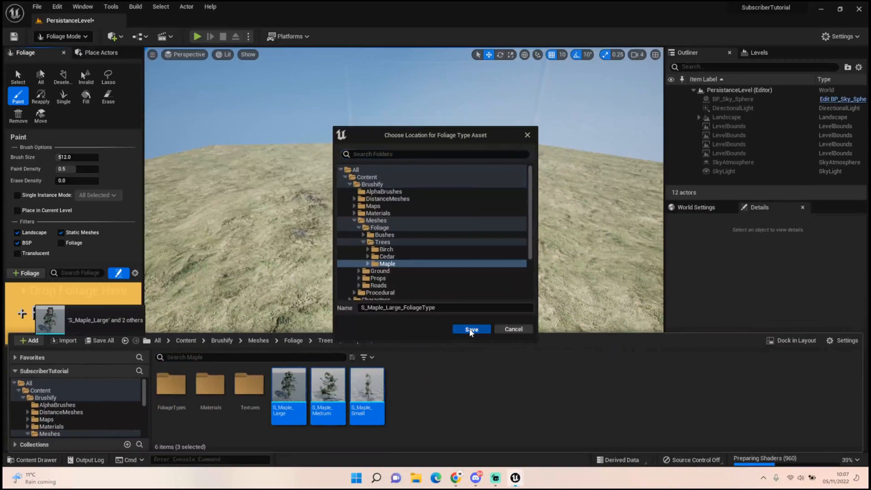
pyautogui.click(471, 329)
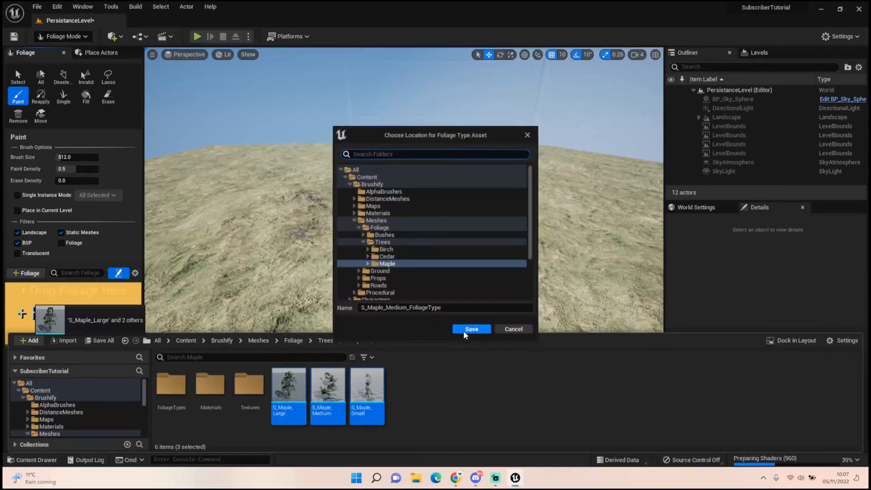
pyautogui.click(472, 329)
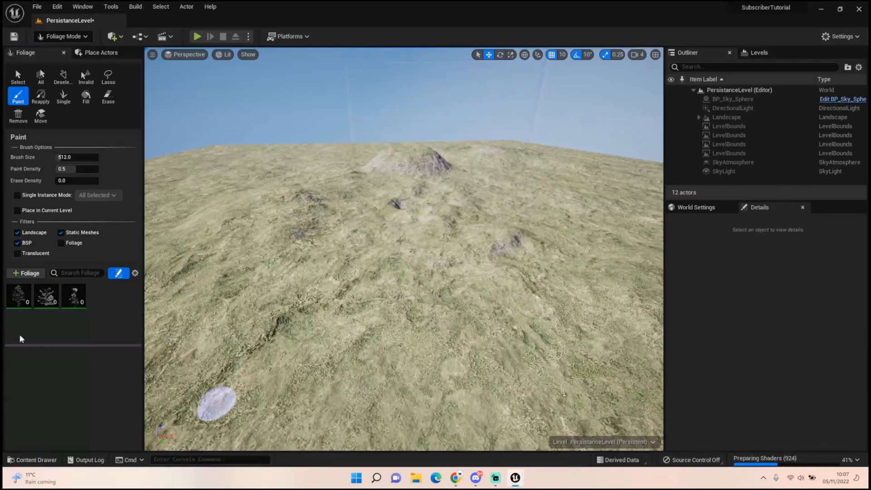
pyautogui.moveTo(62, 347)
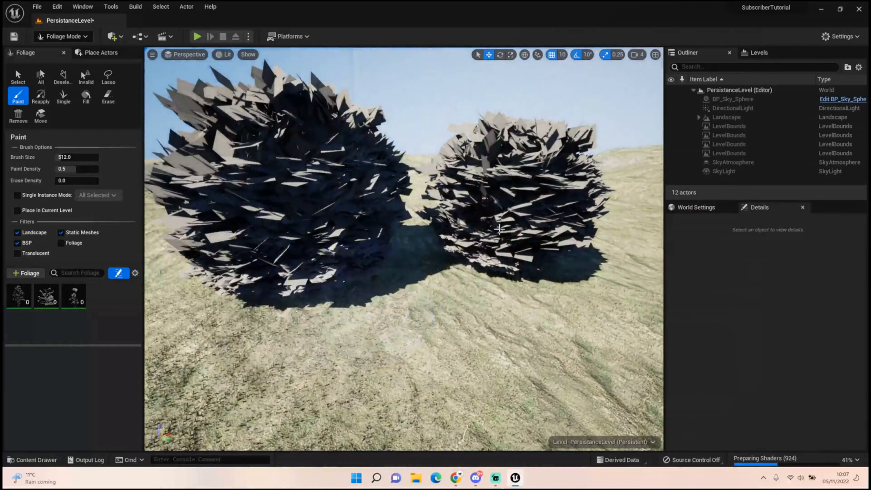
# Step: Undo the test maple strokes and drop Paint Density to 0.001 for sparse painting
pyautogui.press('ctrl+z')
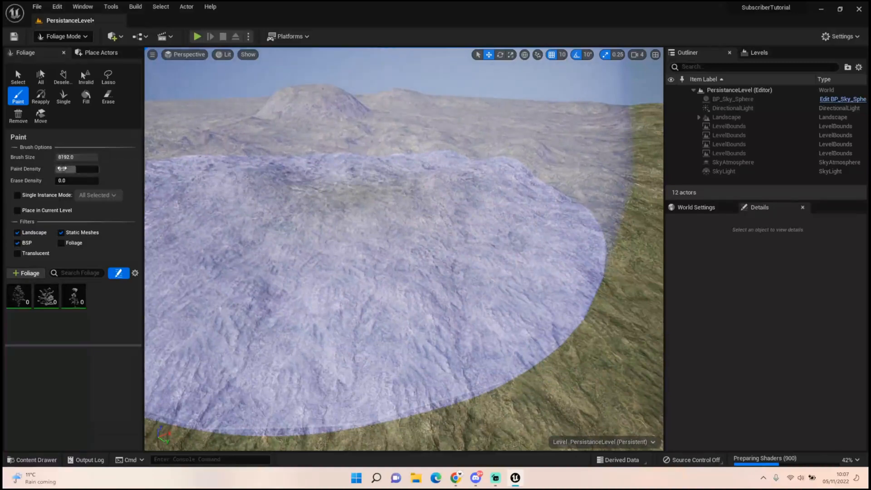
pyautogui.click(77, 169)
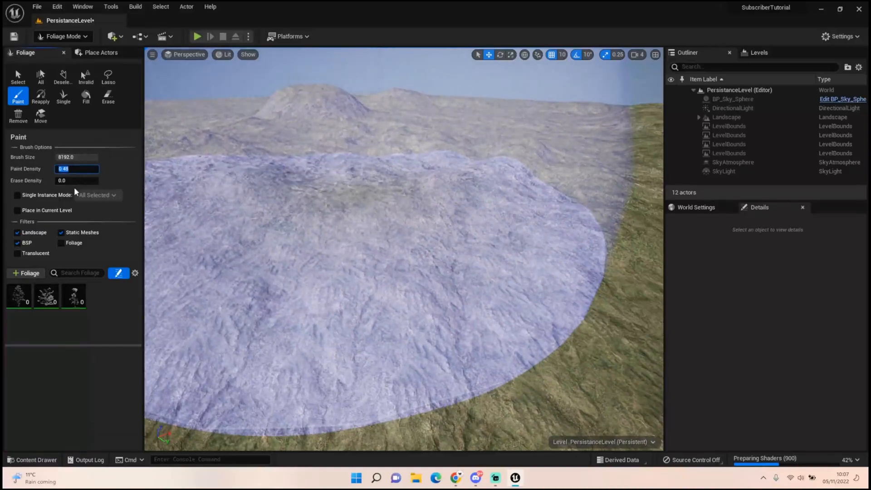
pyautogui.write('01')
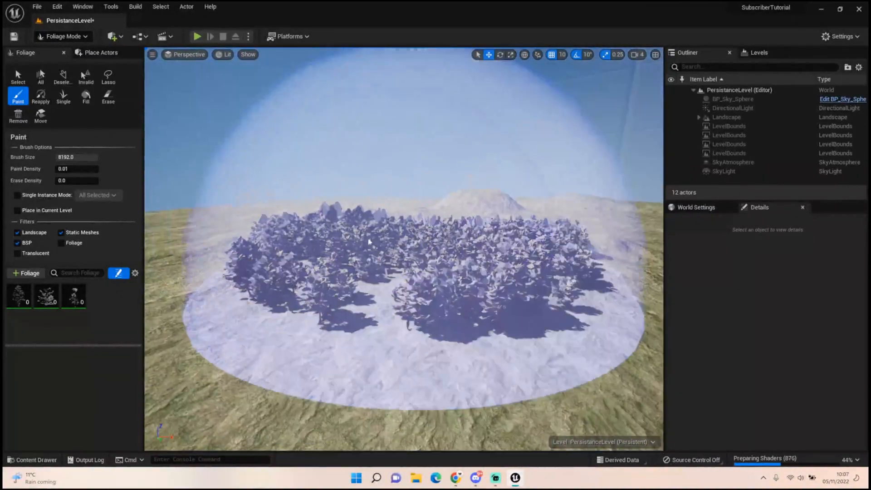
pyautogui.click(77, 169)
pyautogui.write('0.001')
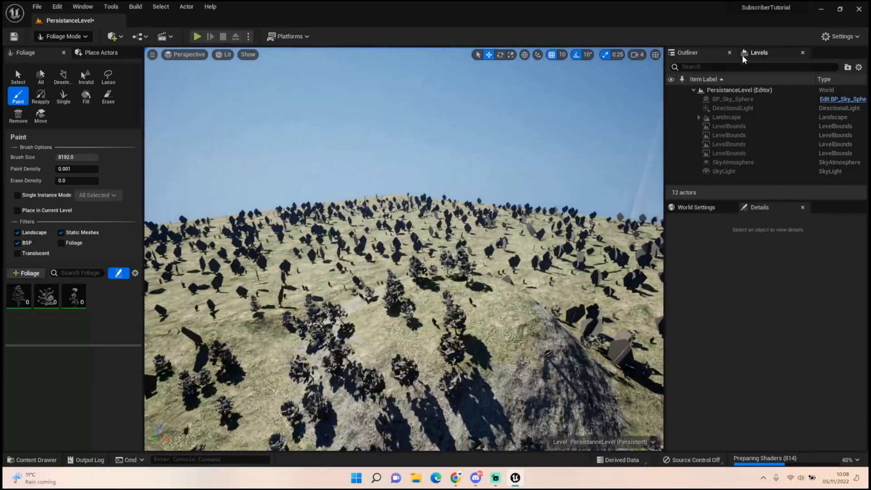
# Step: Attempt to unload Level_4, decline the unsaved-changes prompt, and Save All
pyautogui.rightClick(709, 123)
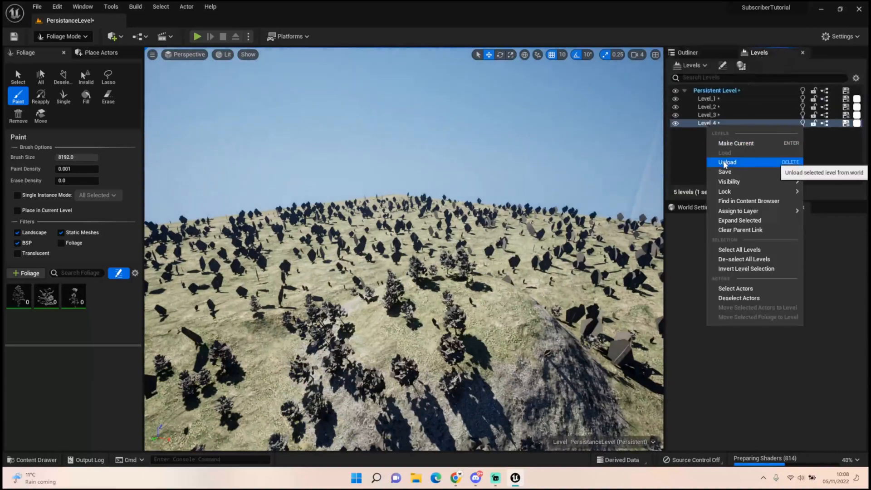
pyautogui.click(727, 162)
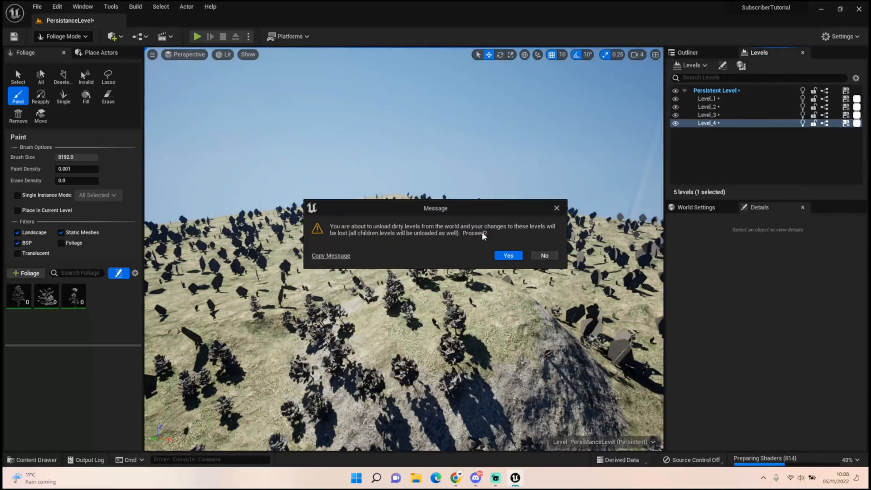
pyautogui.moveTo(547, 239)
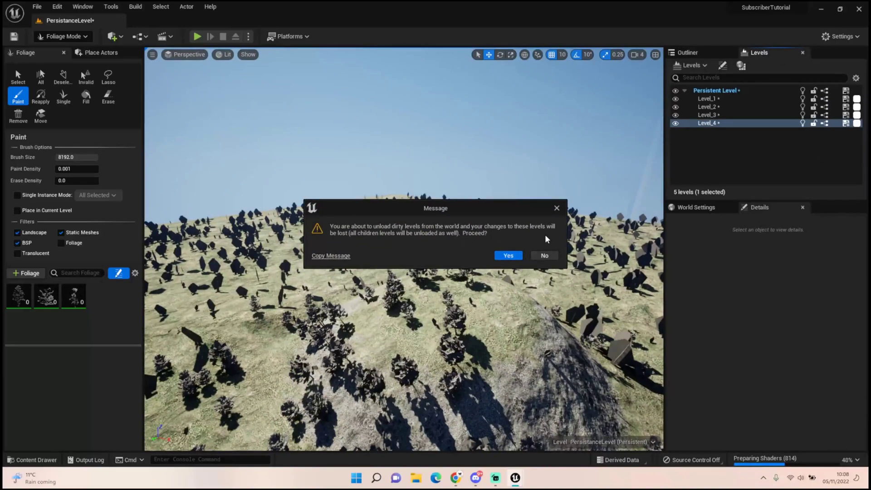
pyautogui.click(508, 255)
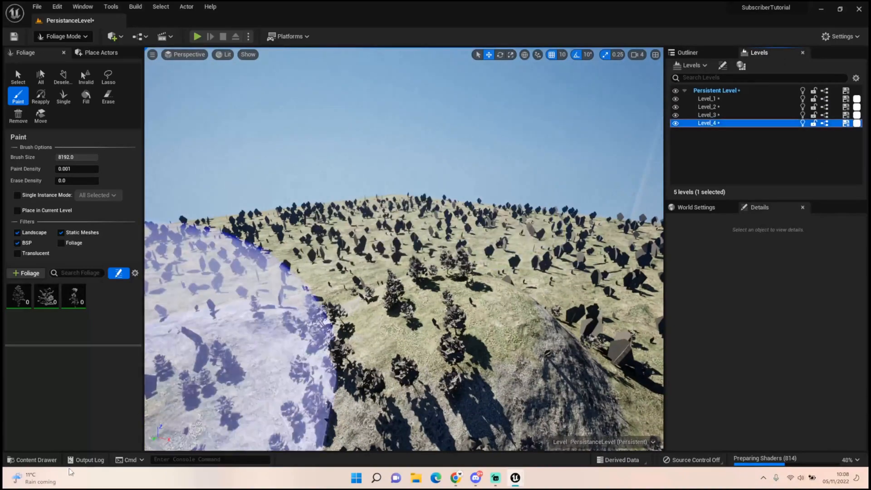
pyautogui.click(35, 460)
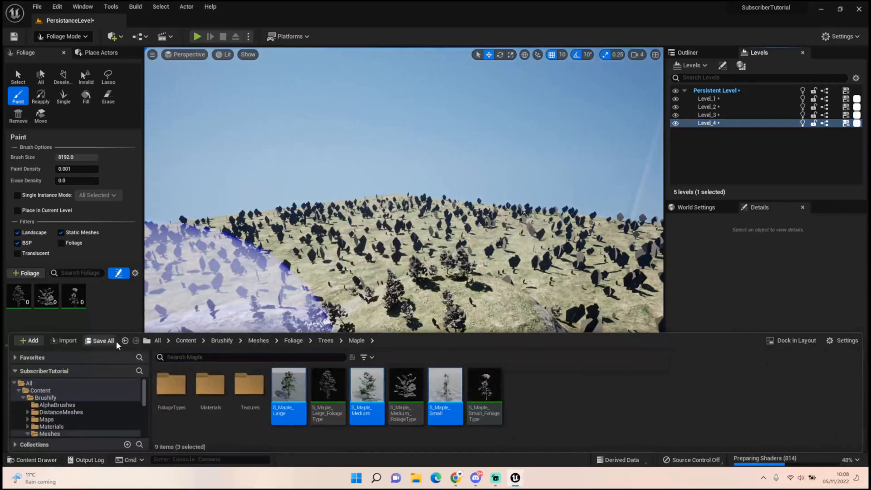
pyautogui.click(103, 340)
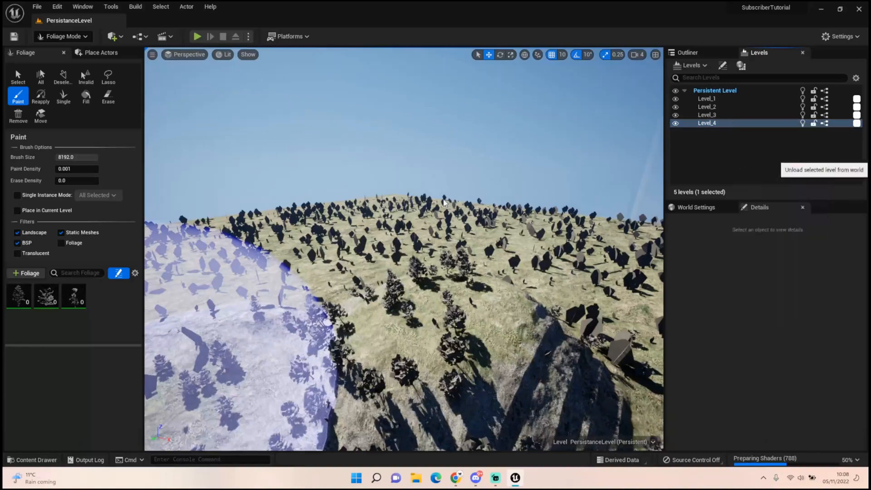
pyautogui.moveTo(497, 215)
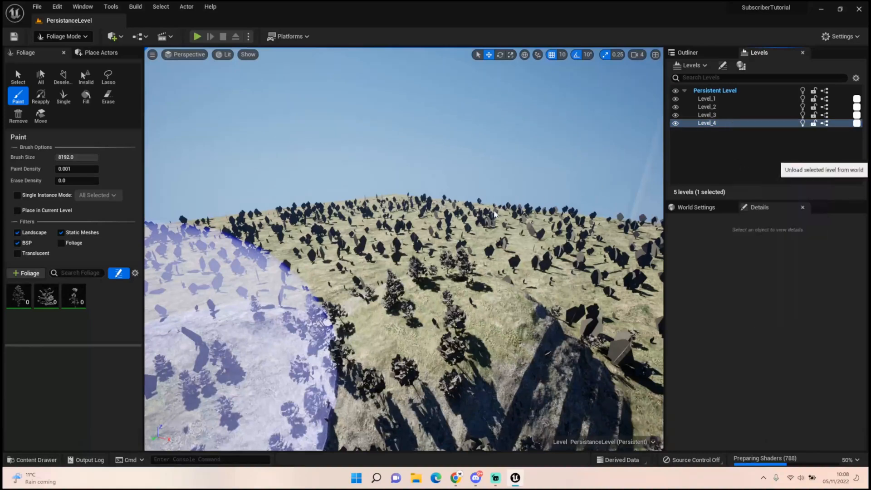
pyautogui.moveTo(509, 219)
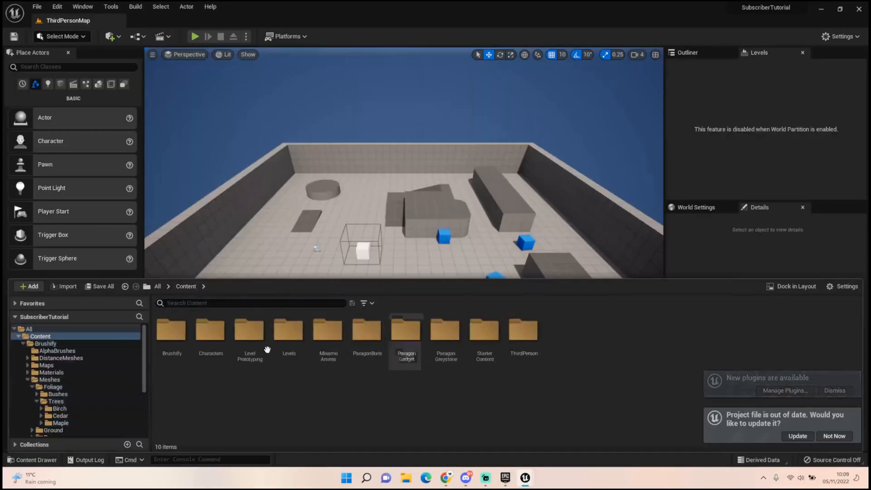
# Step: Open the PersistanceLevel map from the Levels folder
pyautogui.doubleClick(289, 333)
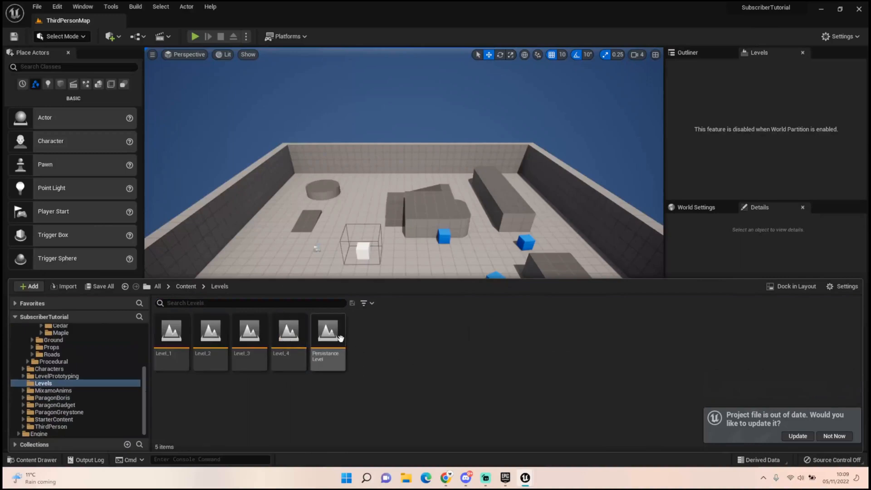
pyautogui.doubleClick(328, 336)
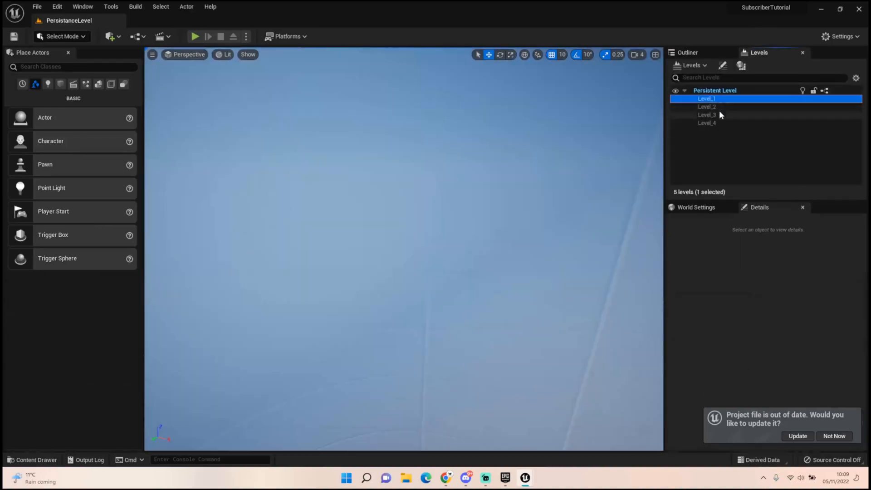
# Step: Load Level_1 through Level_4 and run Play to preview the trees
pyautogui.click(707, 115)
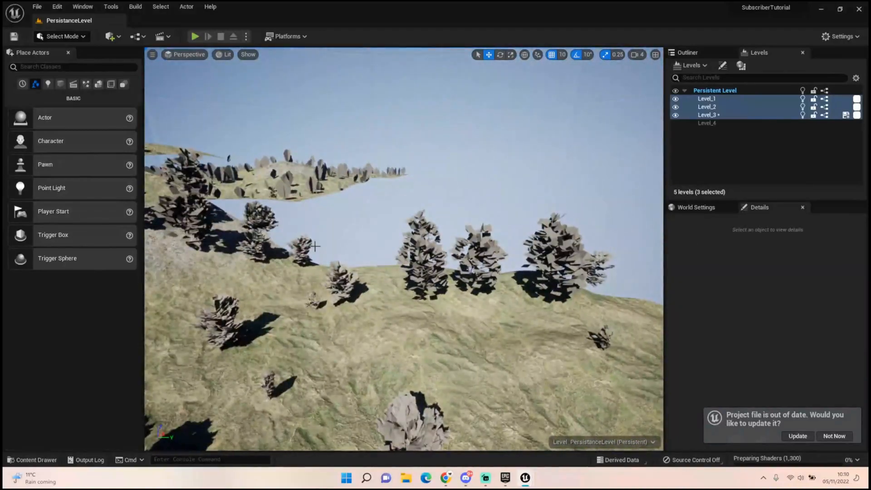
pyautogui.rightClick(707, 123)
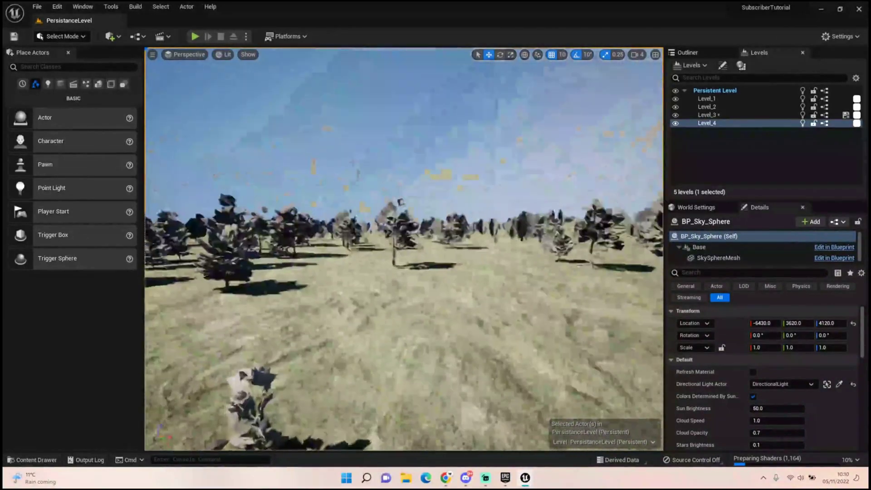
pyautogui.moveTo(194, 36)
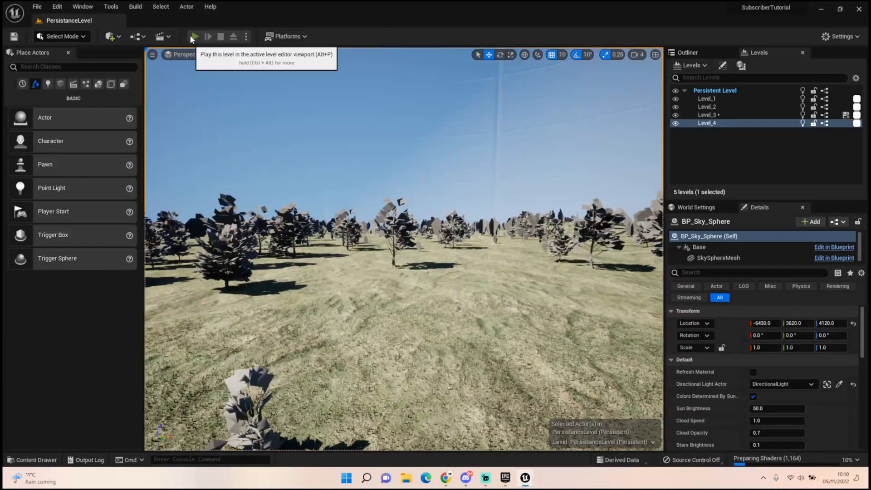
pyautogui.click(196, 36)
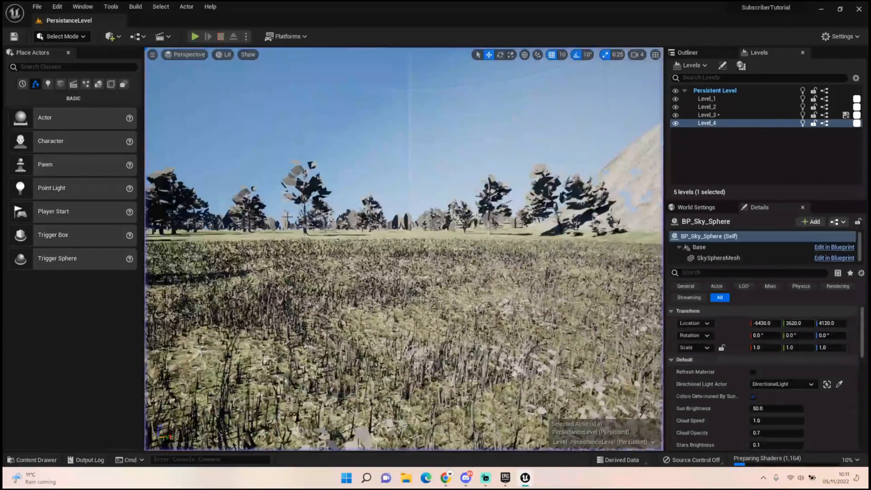
pyautogui.click(36, 460)
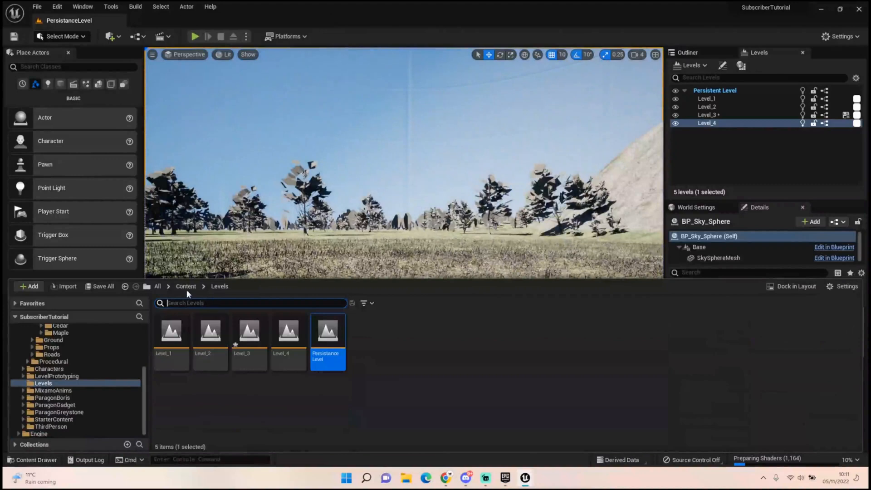
pyautogui.click(186, 287)
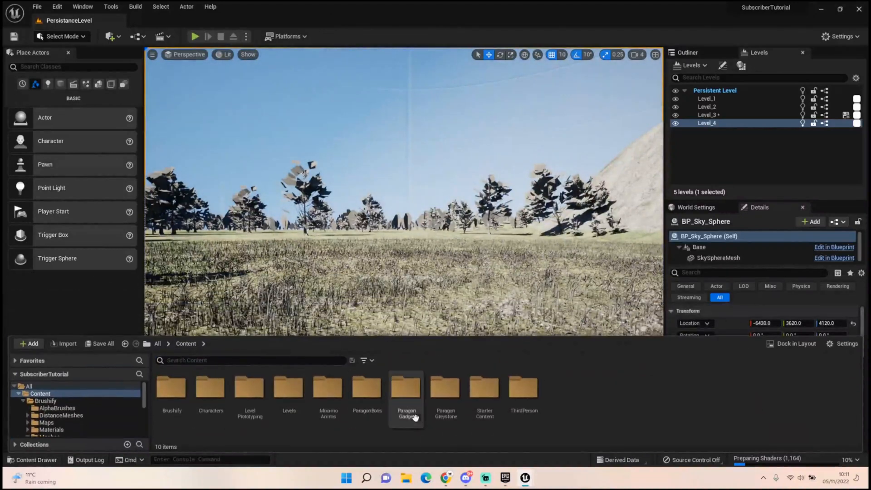
pyautogui.moveTo(465, 440)
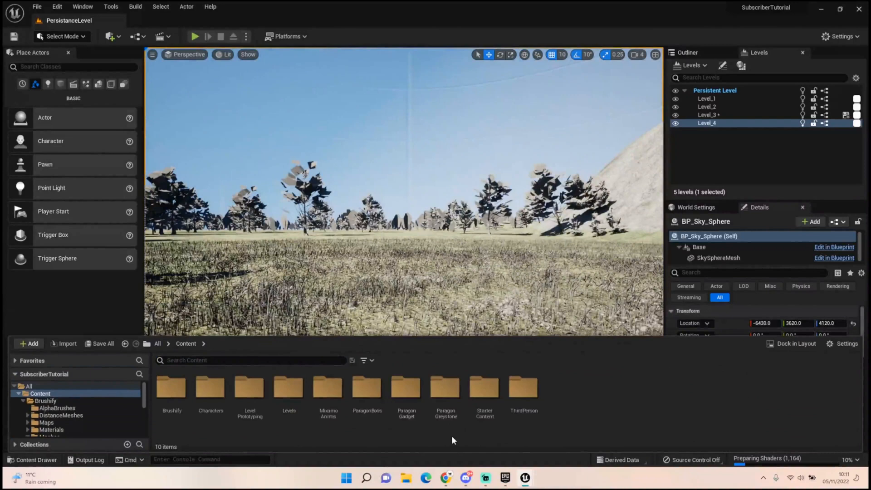
pyautogui.doubleClick(172, 389)
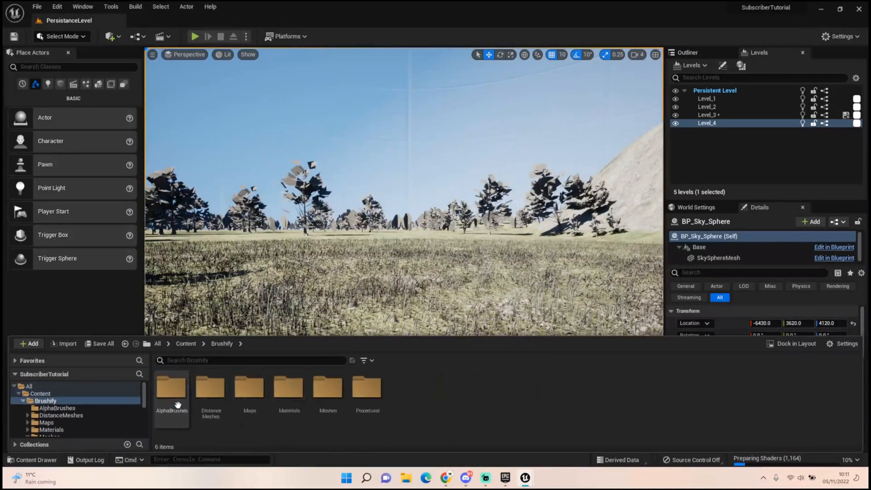
pyautogui.click(289, 387)
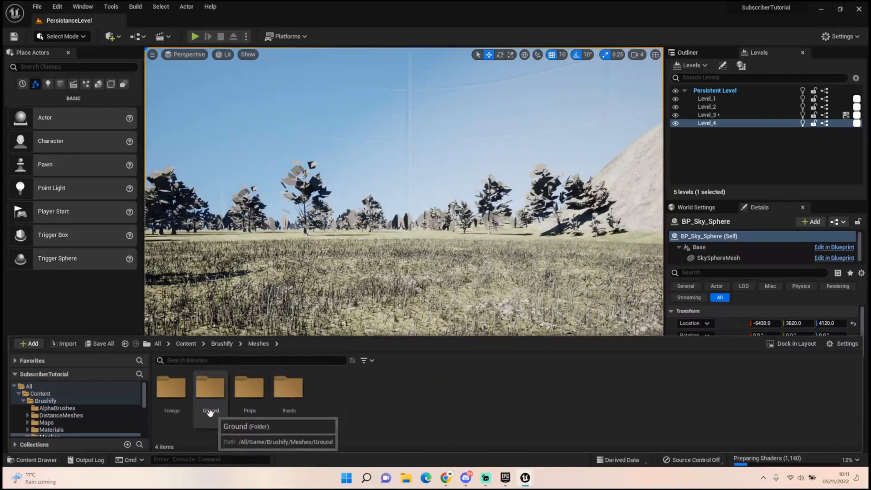
pyautogui.click(211, 389)
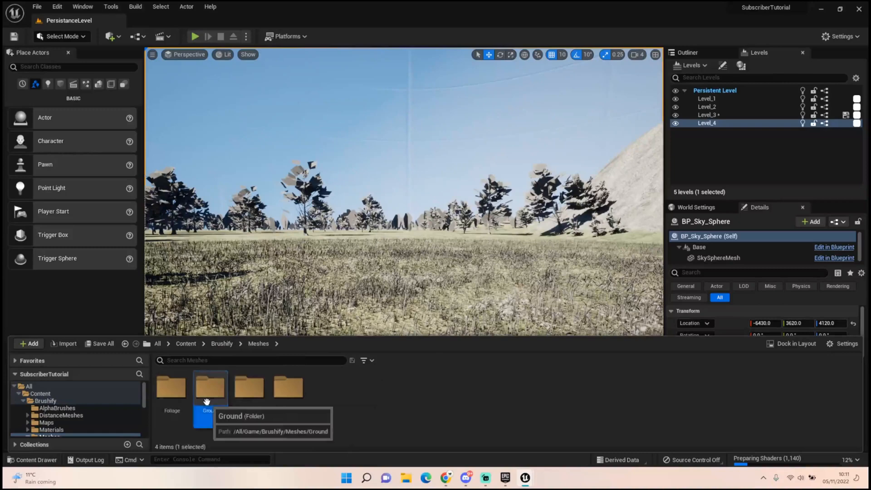
pyautogui.doubleClick(210, 388)
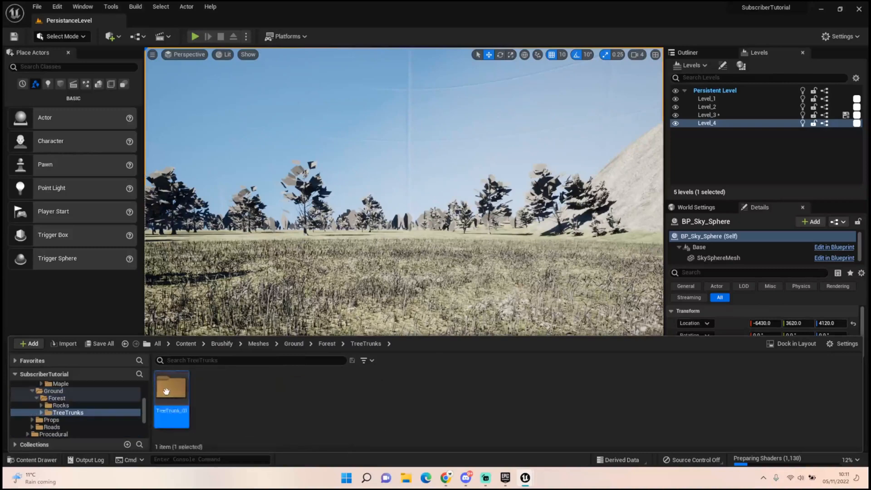
pyautogui.doubleClick(171, 394)
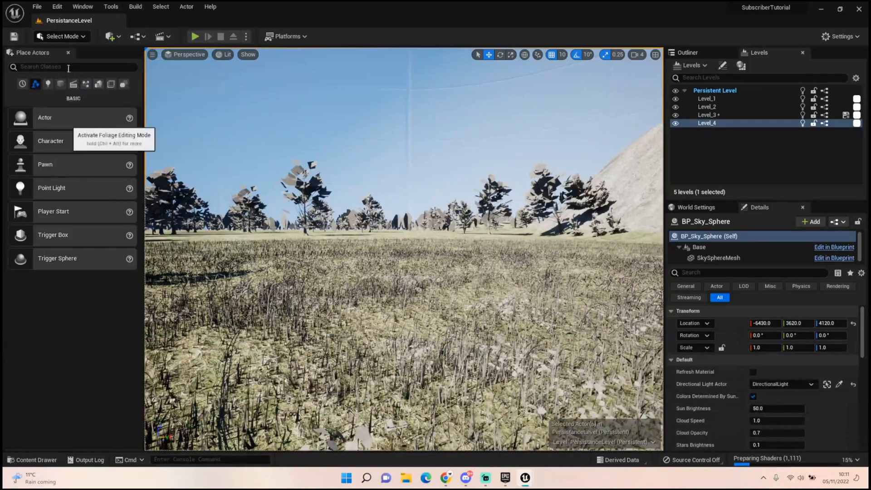
# Step: In Foliage Mode, add the tree stump mesh and set Paint Density to 0.0001
pyautogui.click(42, 84)
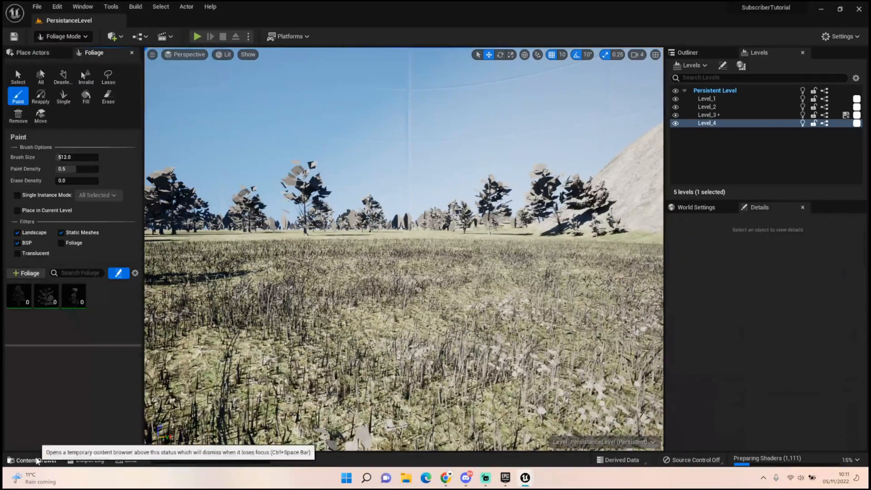
pyautogui.click(29, 460)
pyautogui.write('0')
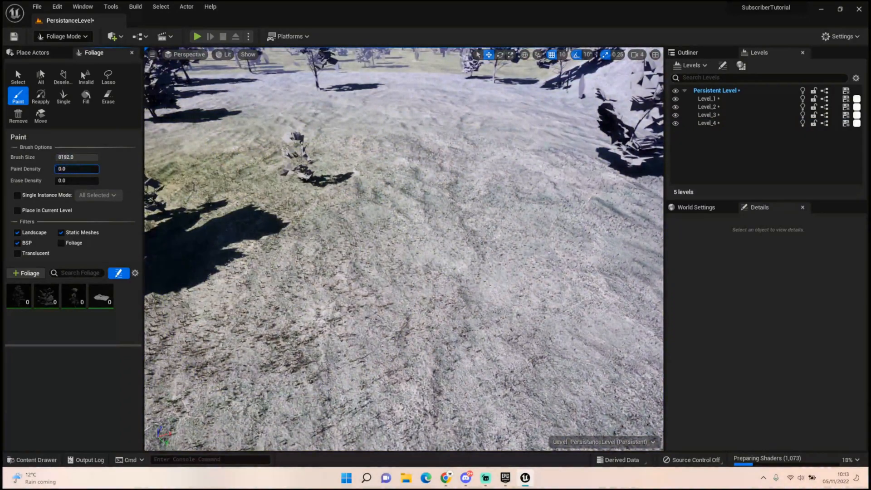
pyautogui.click(77, 169)
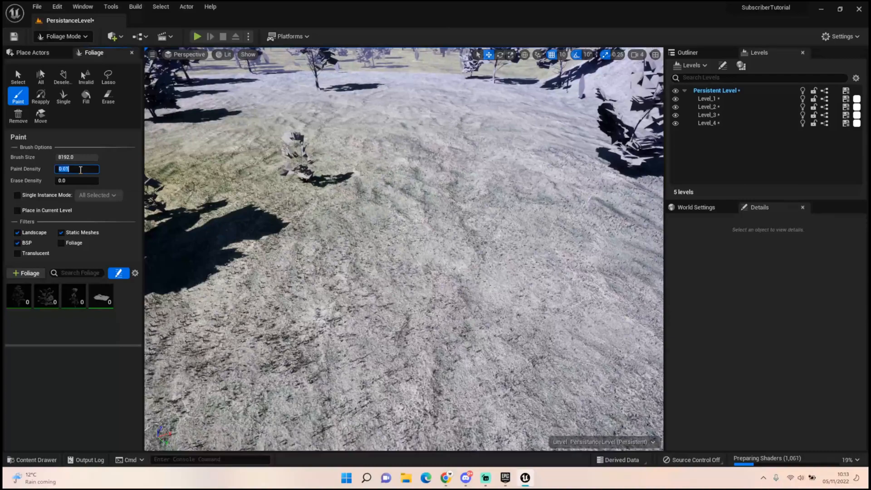
pyautogui.write('0.001')
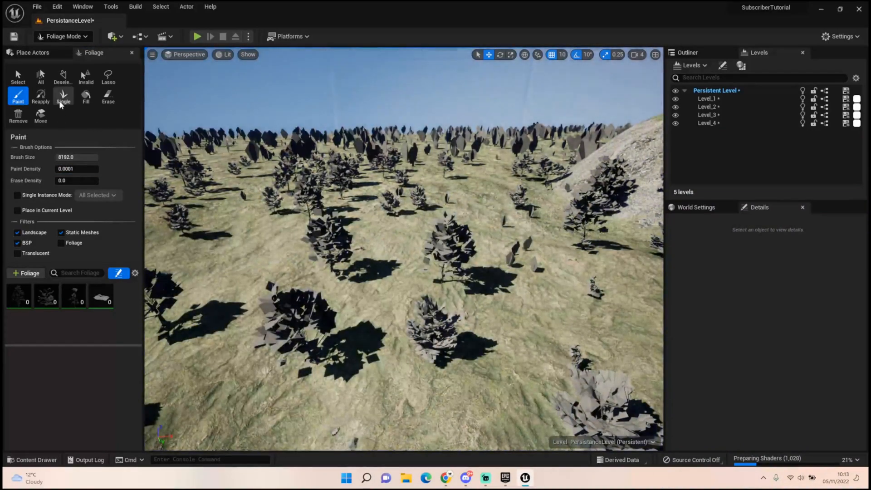
# Step: Place individual maple instances with the Single tool, then switch to Erase
pyautogui.click(63, 96)
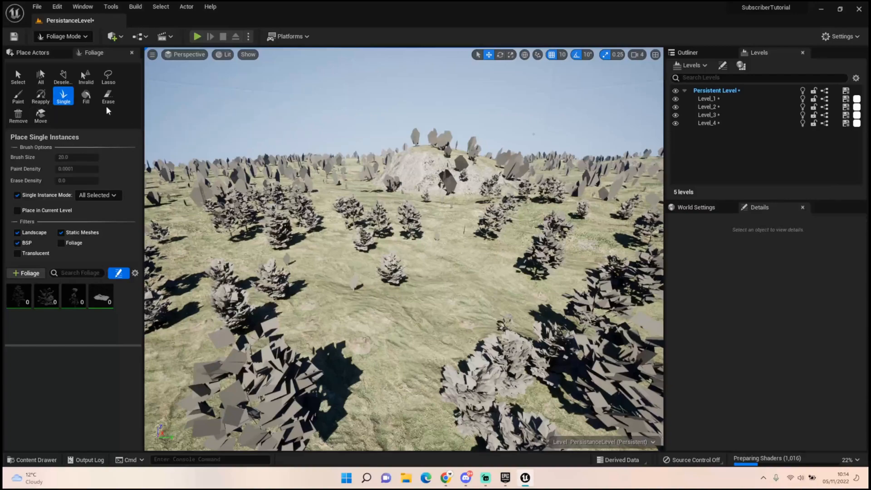
pyautogui.click(108, 95)
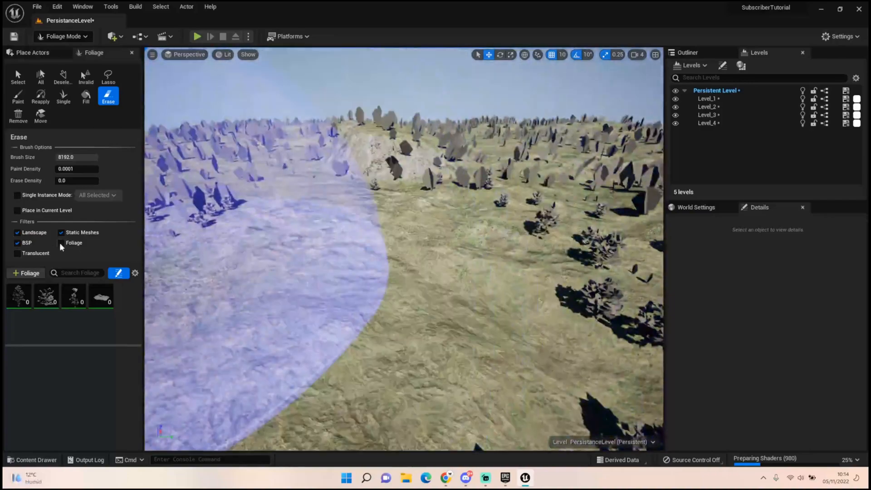
# Step: Erase maples across the hills, then select the small maple type for painting
pyautogui.click(40, 289)
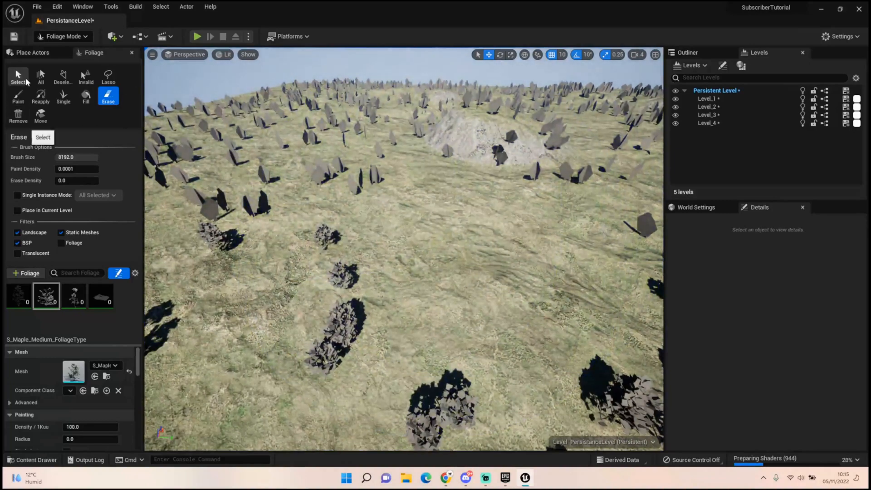
pyautogui.moveTo(389, 184)
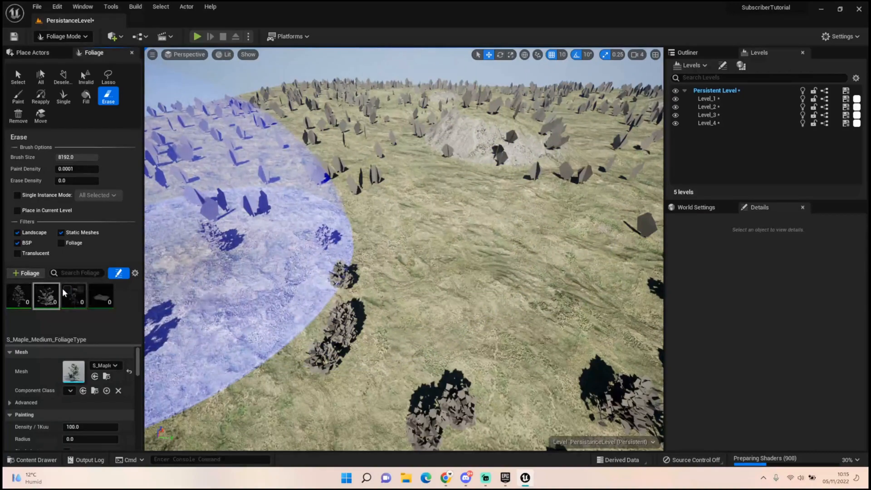
pyautogui.click(73, 295)
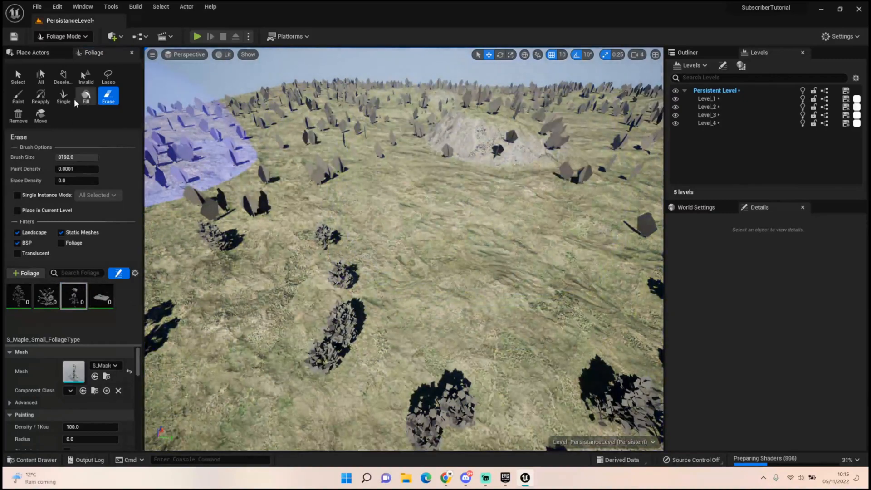
pyautogui.moveTo(19, 96)
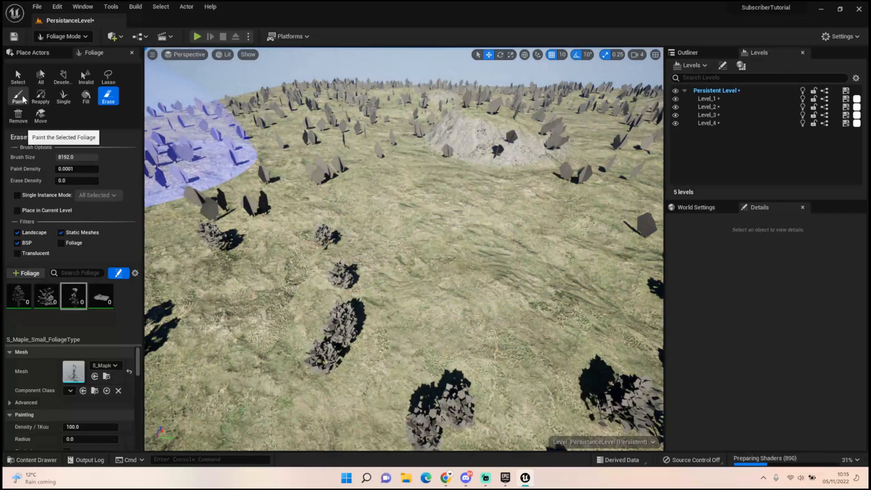
pyautogui.click(18, 98)
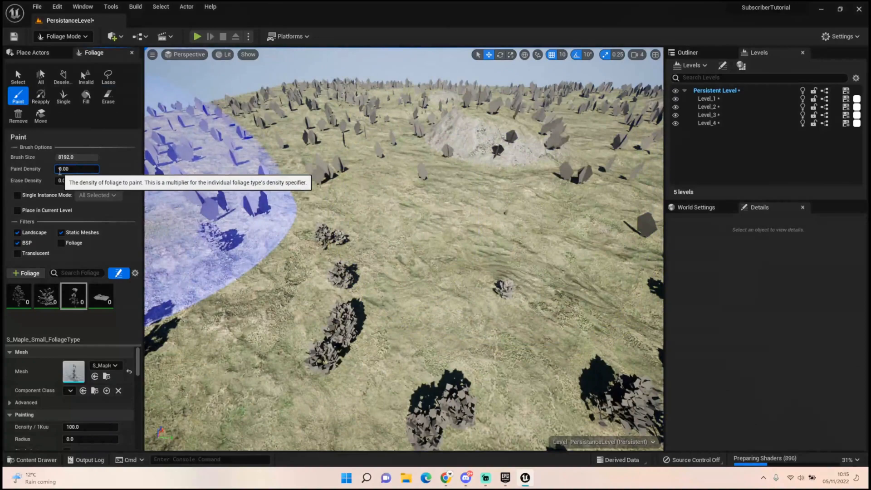
# Step: Set Paint Density to 0.001 and give the tree stump a density of 10
pyautogui.write('0.001')
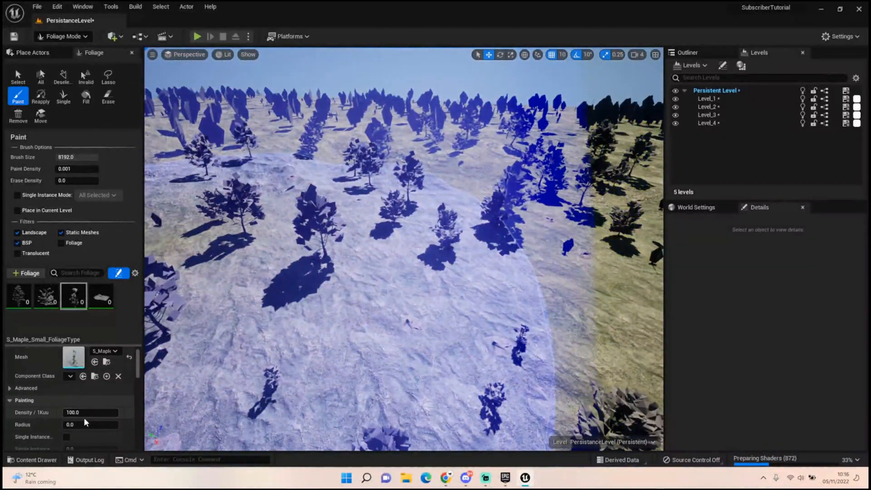
pyautogui.click(100, 297)
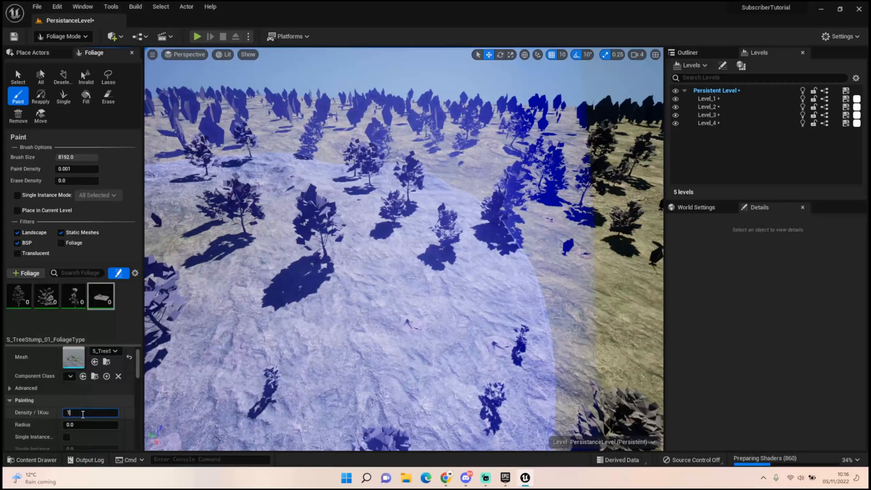
pyautogui.write('10.0')
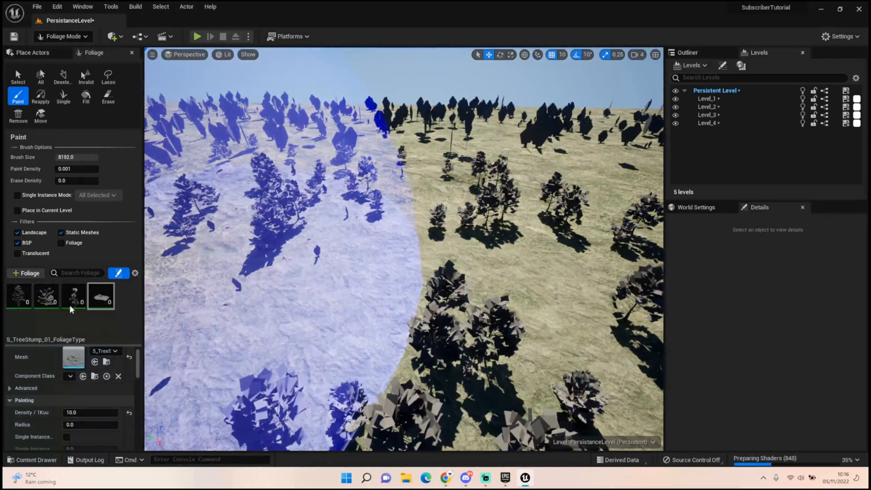
# Step: Set small maple density to 200 and large maple density to 50
pyautogui.click(73, 297)
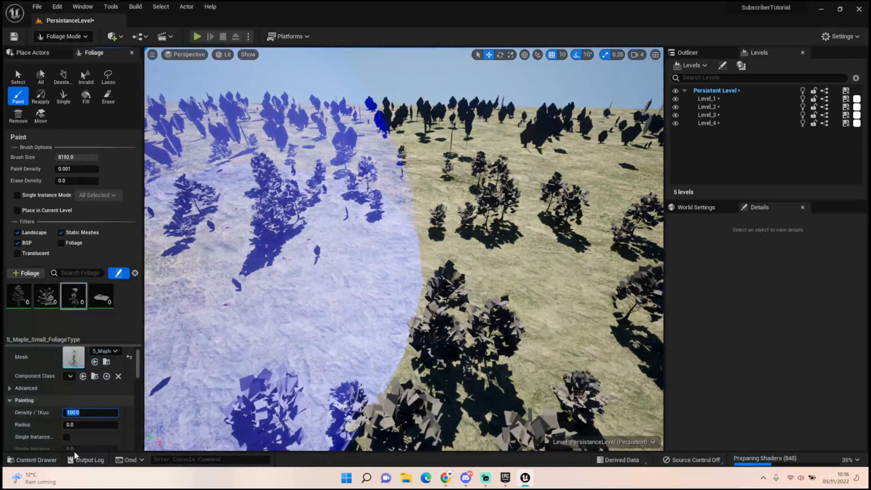
pyautogui.write('200')
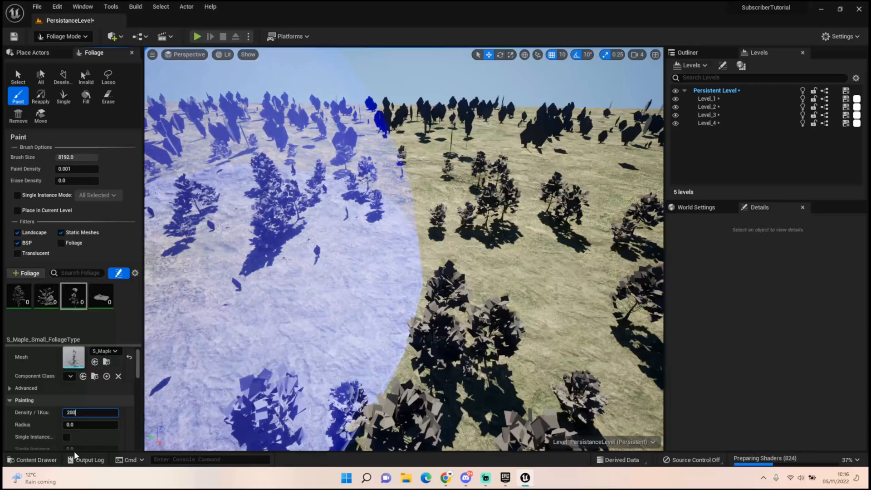
pyautogui.click(46, 297)
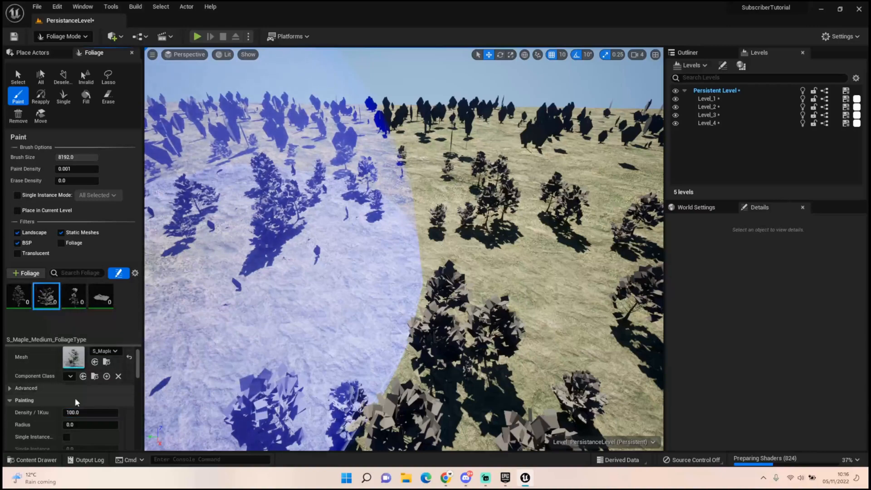
pyautogui.click(19, 296)
pyautogui.write('50')
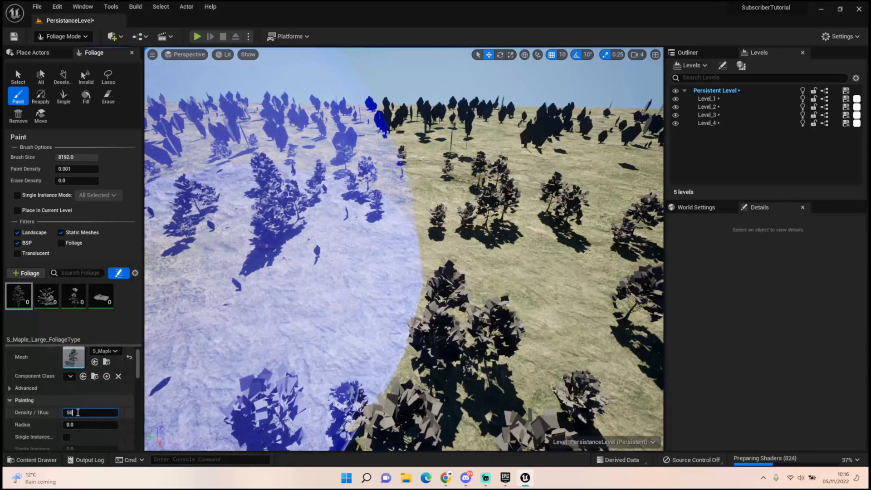
pyautogui.click(108, 95)
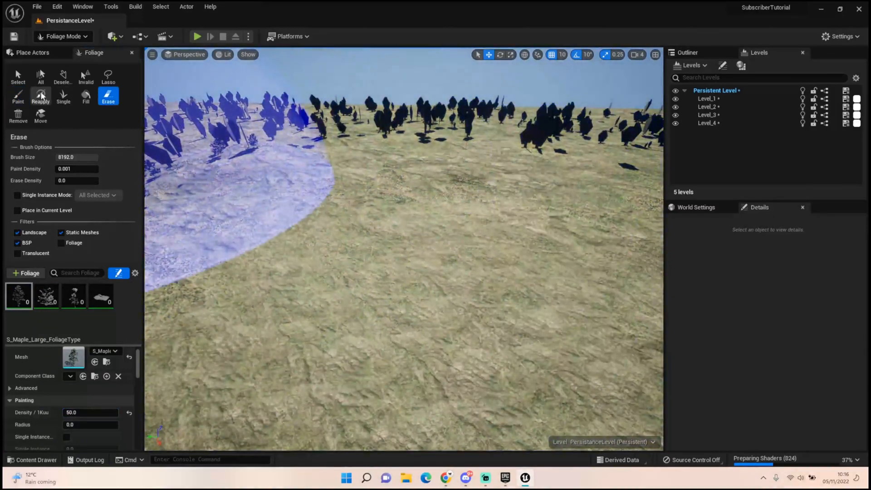
# Step: Paint the medium and then the large maple foliage types back onto the hillside slopes
pyautogui.click(17, 97)
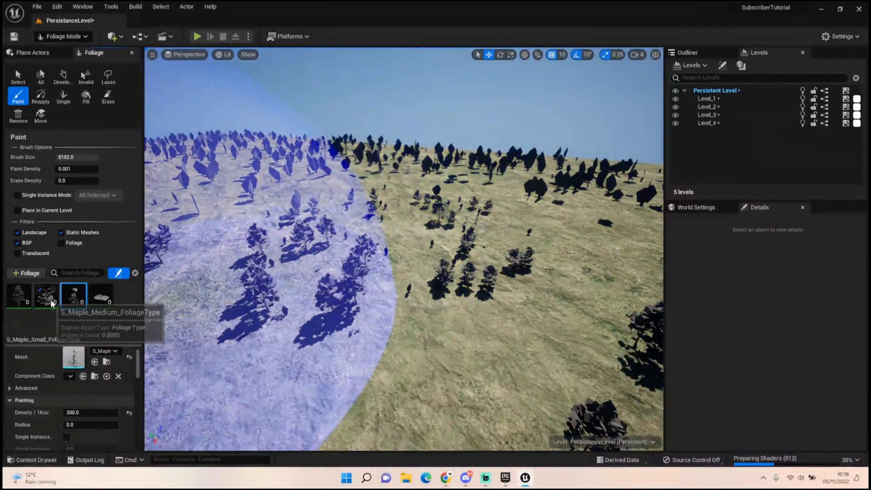
pyautogui.click(46, 295)
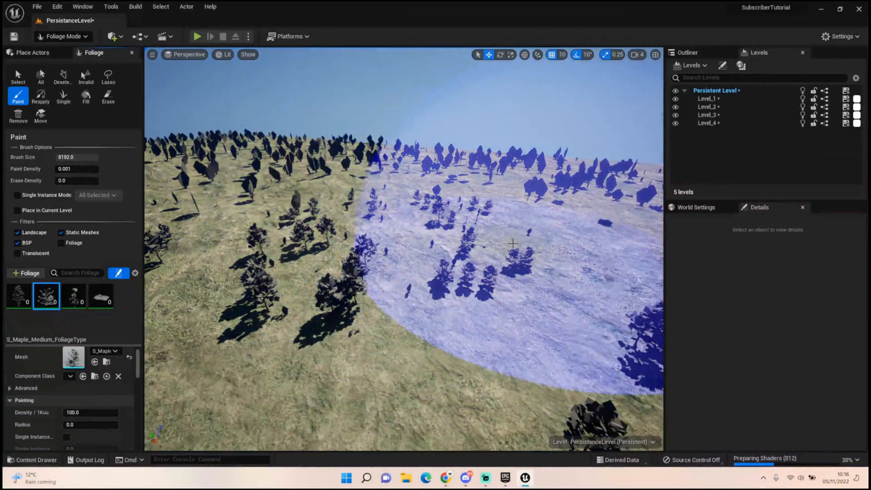
pyautogui.click(19, 295)
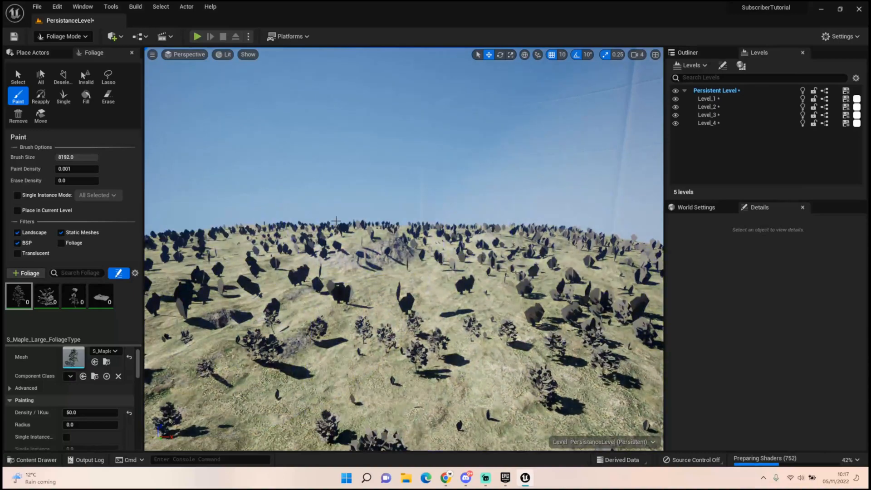
pyautogui.click(517, 349)
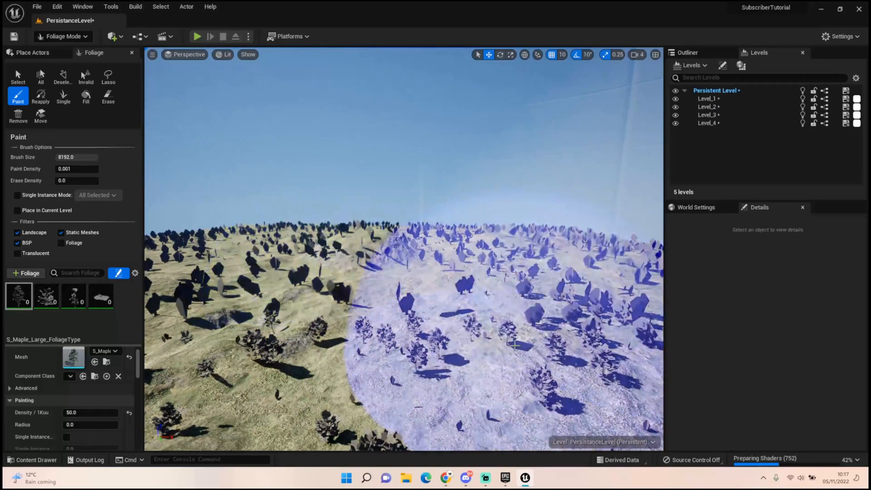